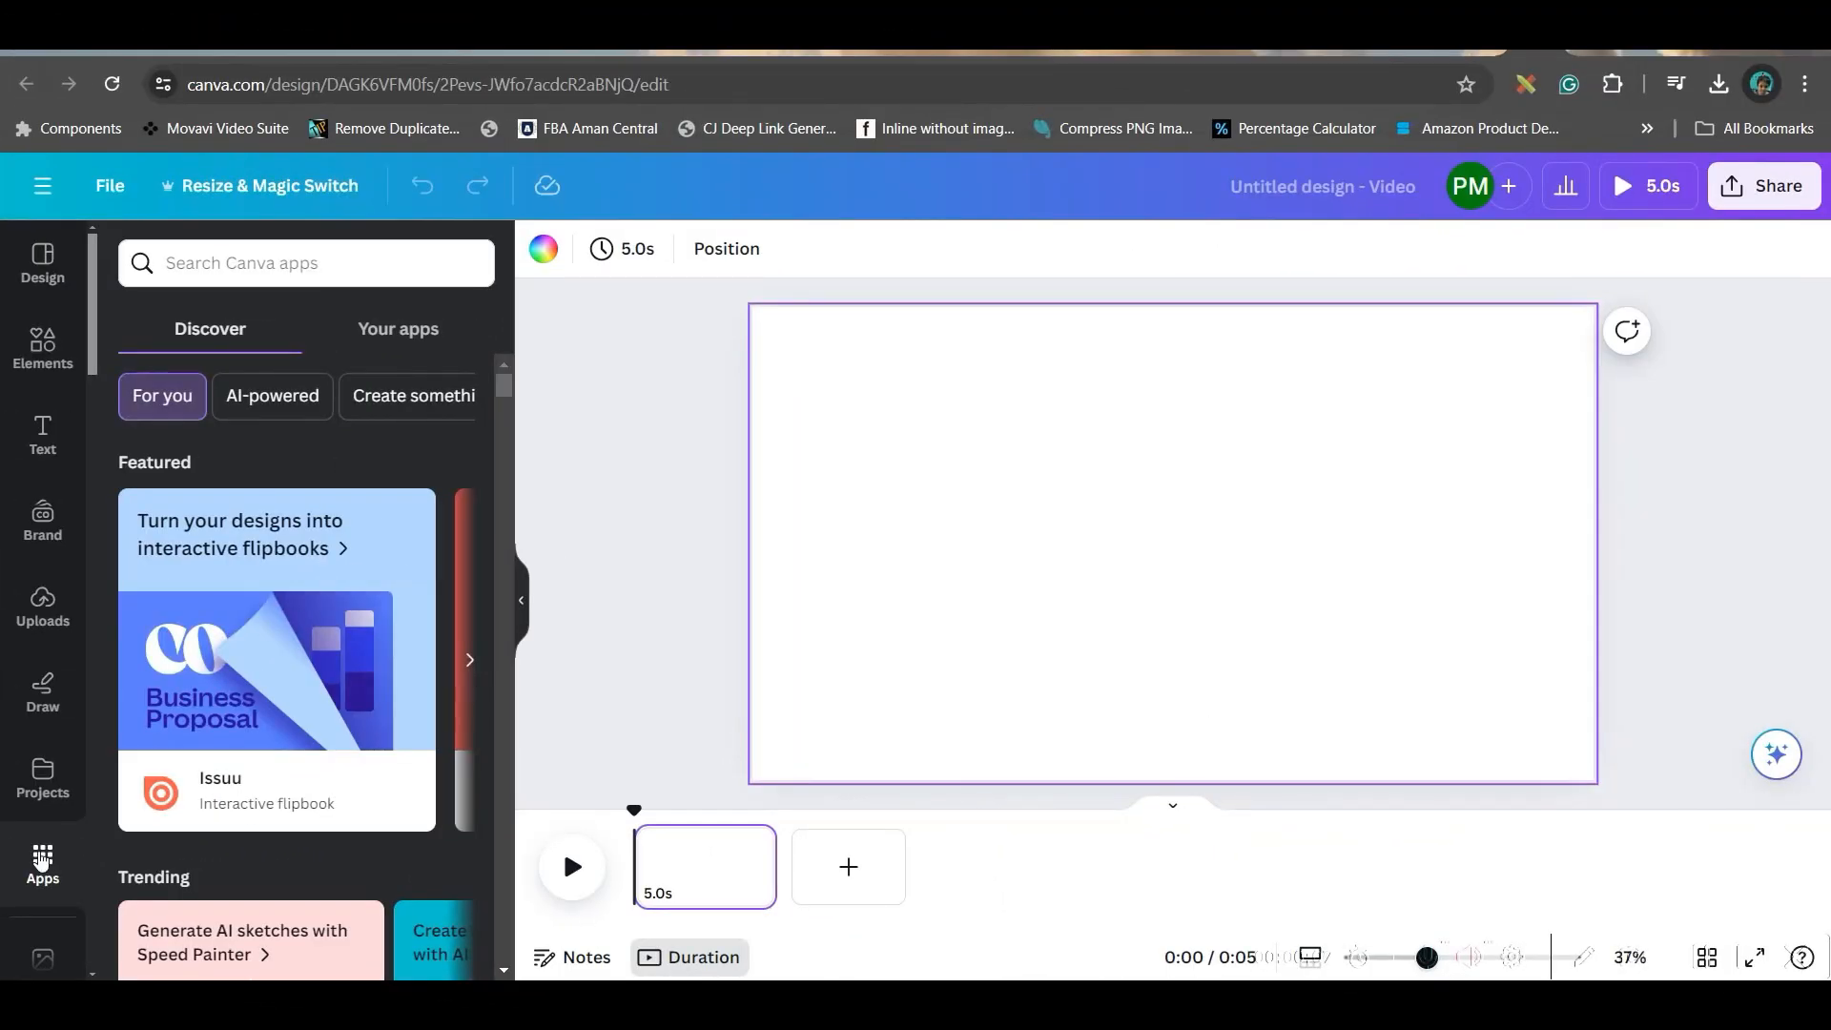
{"action": "mouse_move", "coordinate": [29, 847]}
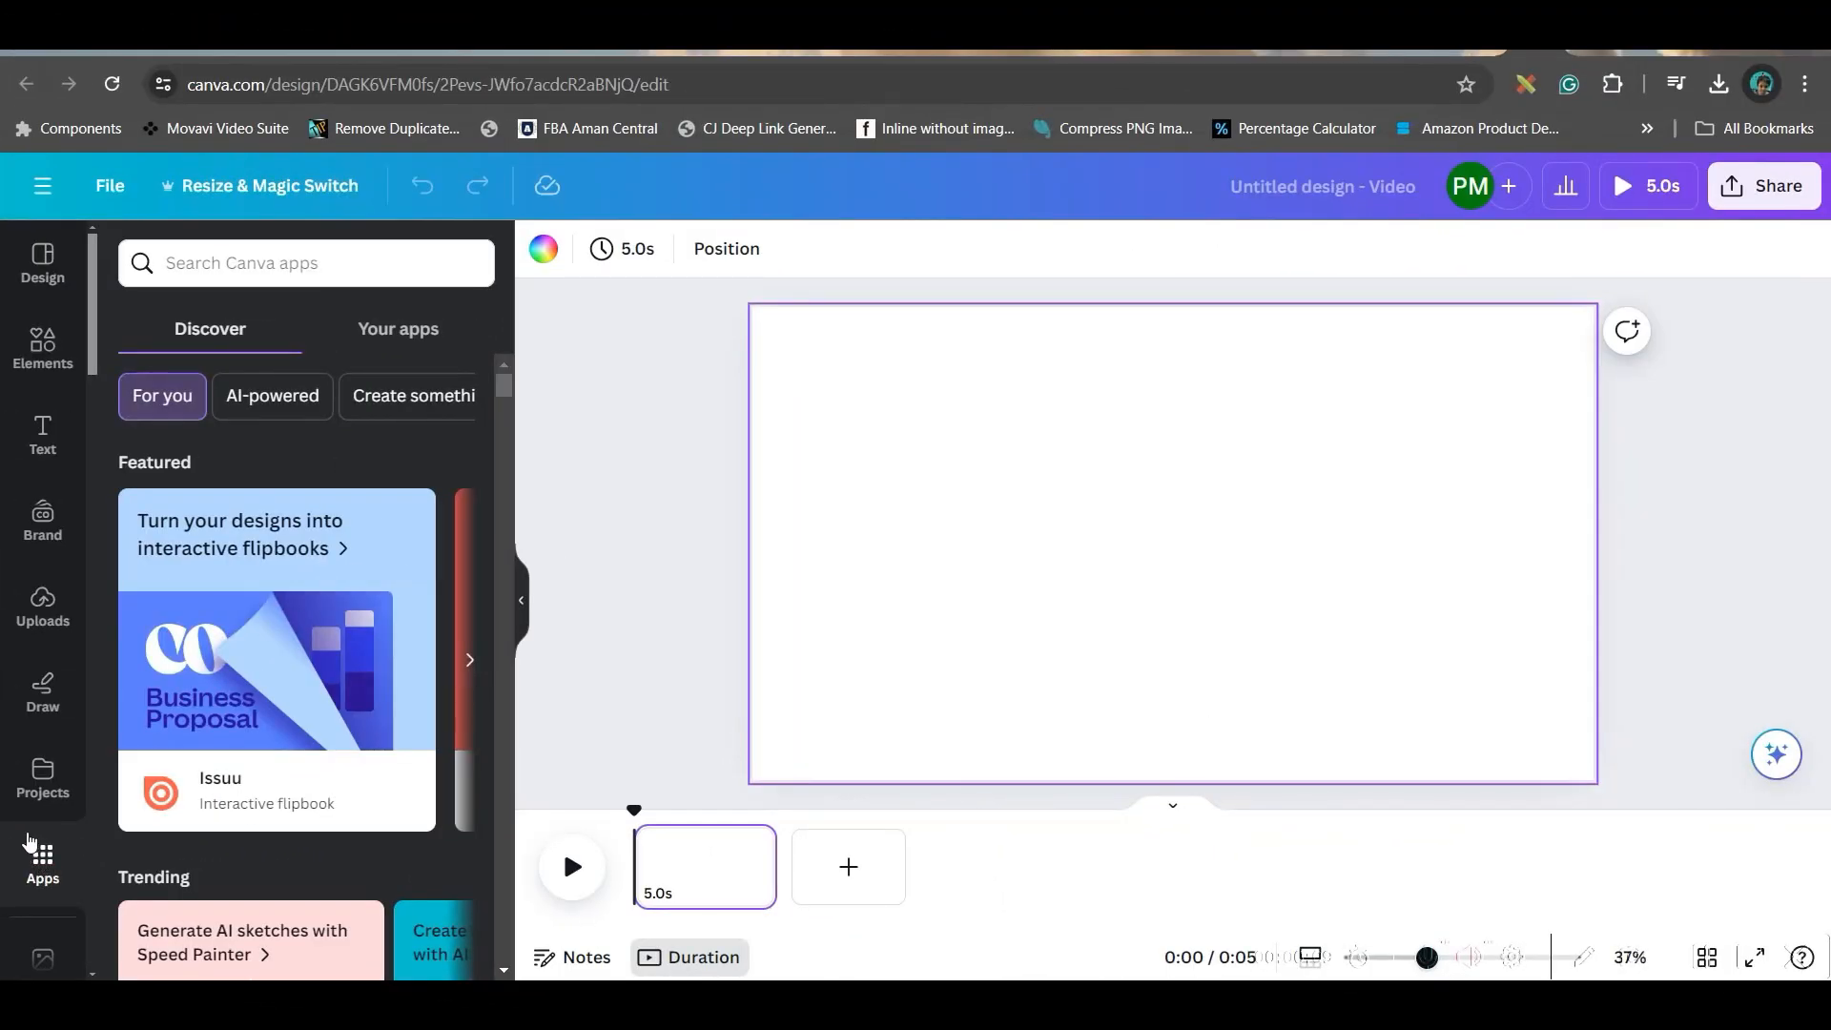
Search the Apps panel for 'photo' to find the Image Upscaler
{"action": "left_click", "coordinate": [305, 263]}
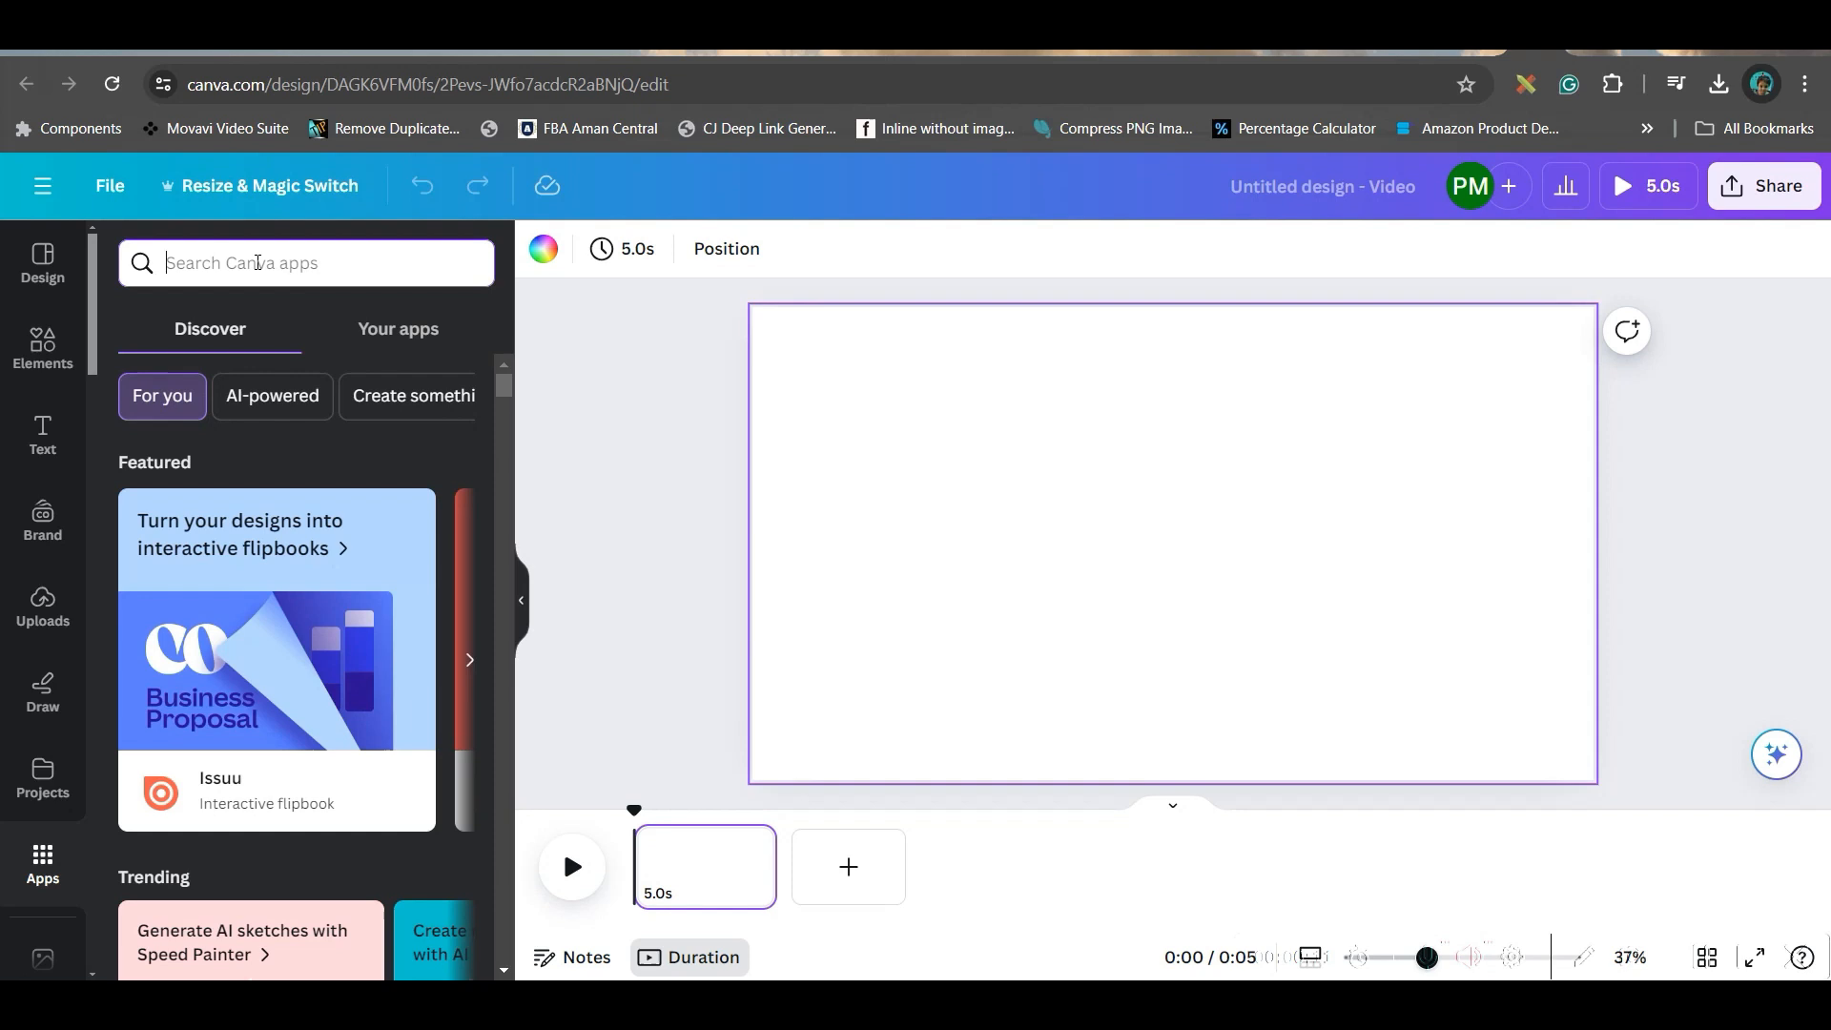
{"action": "type", "text": "photo"}
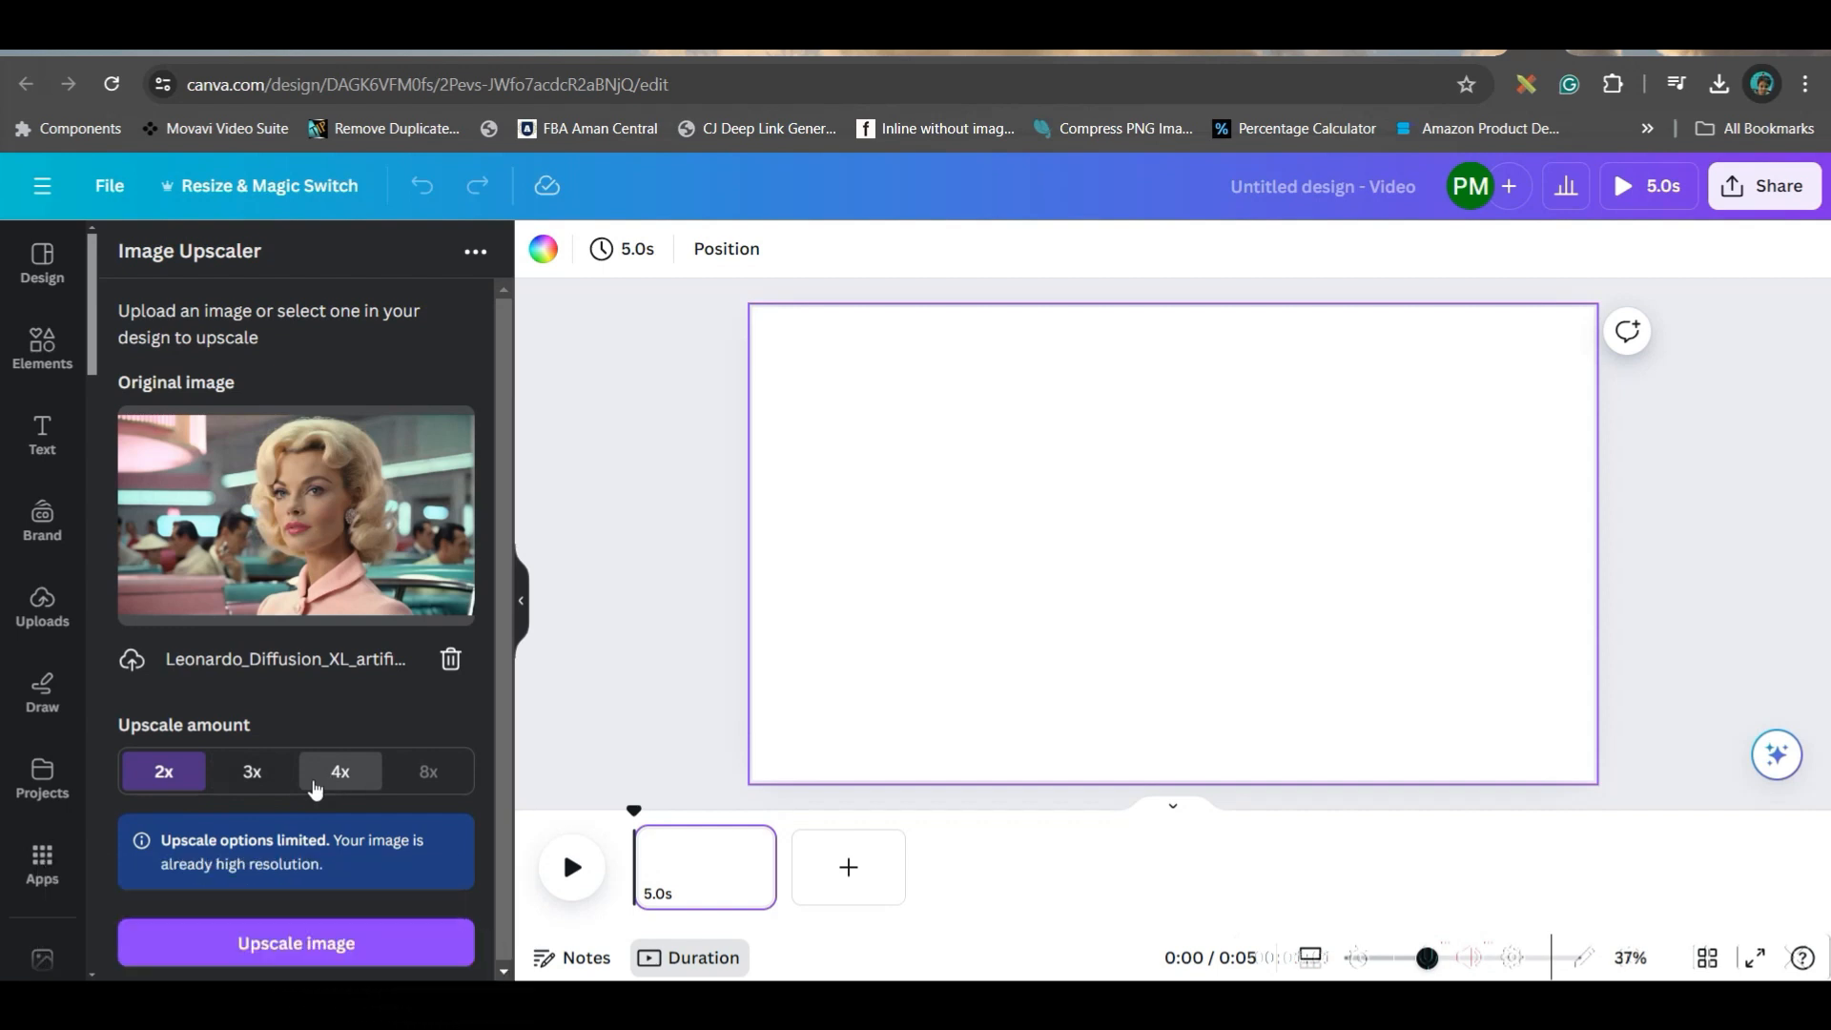
Upscale the uploaded retro portrait at the 2x amount
{"action": "left_click", "coordinate": [295, 942]}
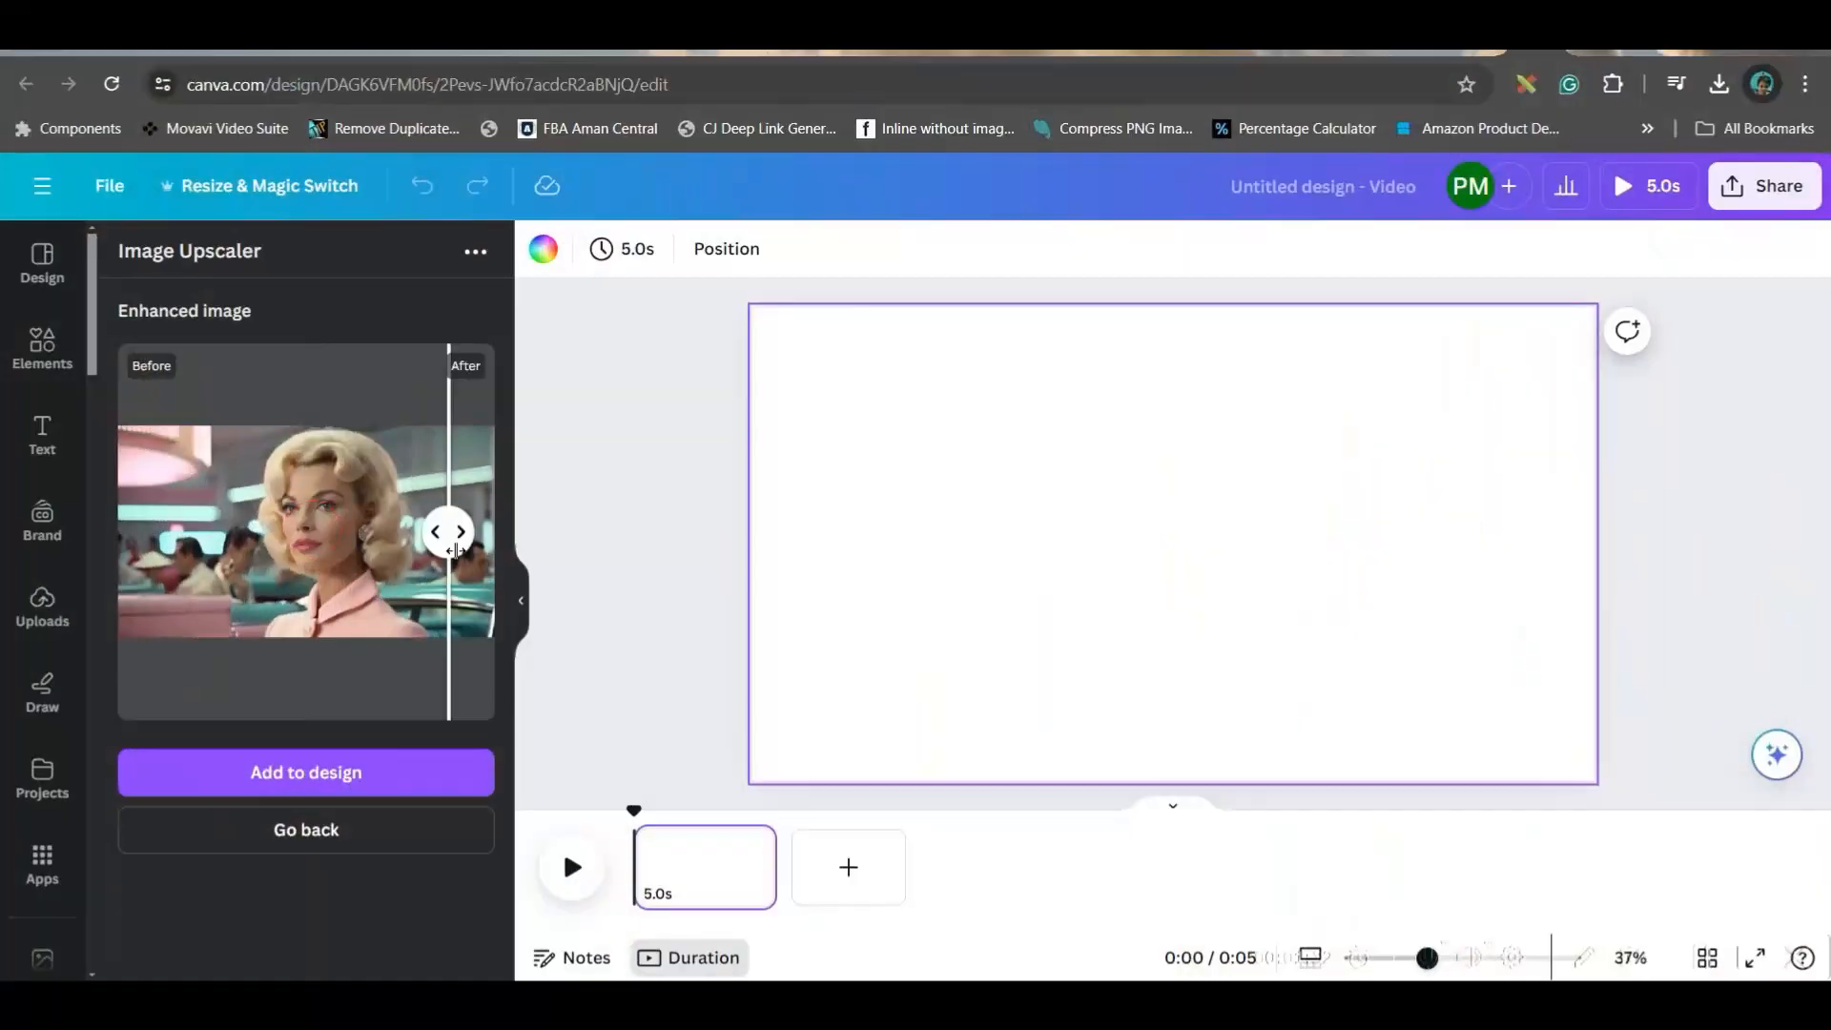
Slide the Before/After comparison both ways, then add the enhanced portrait to the design
{"action": "left_click_drag", "start_coordinate": [452, 532], "coordinate": [481, 534]}
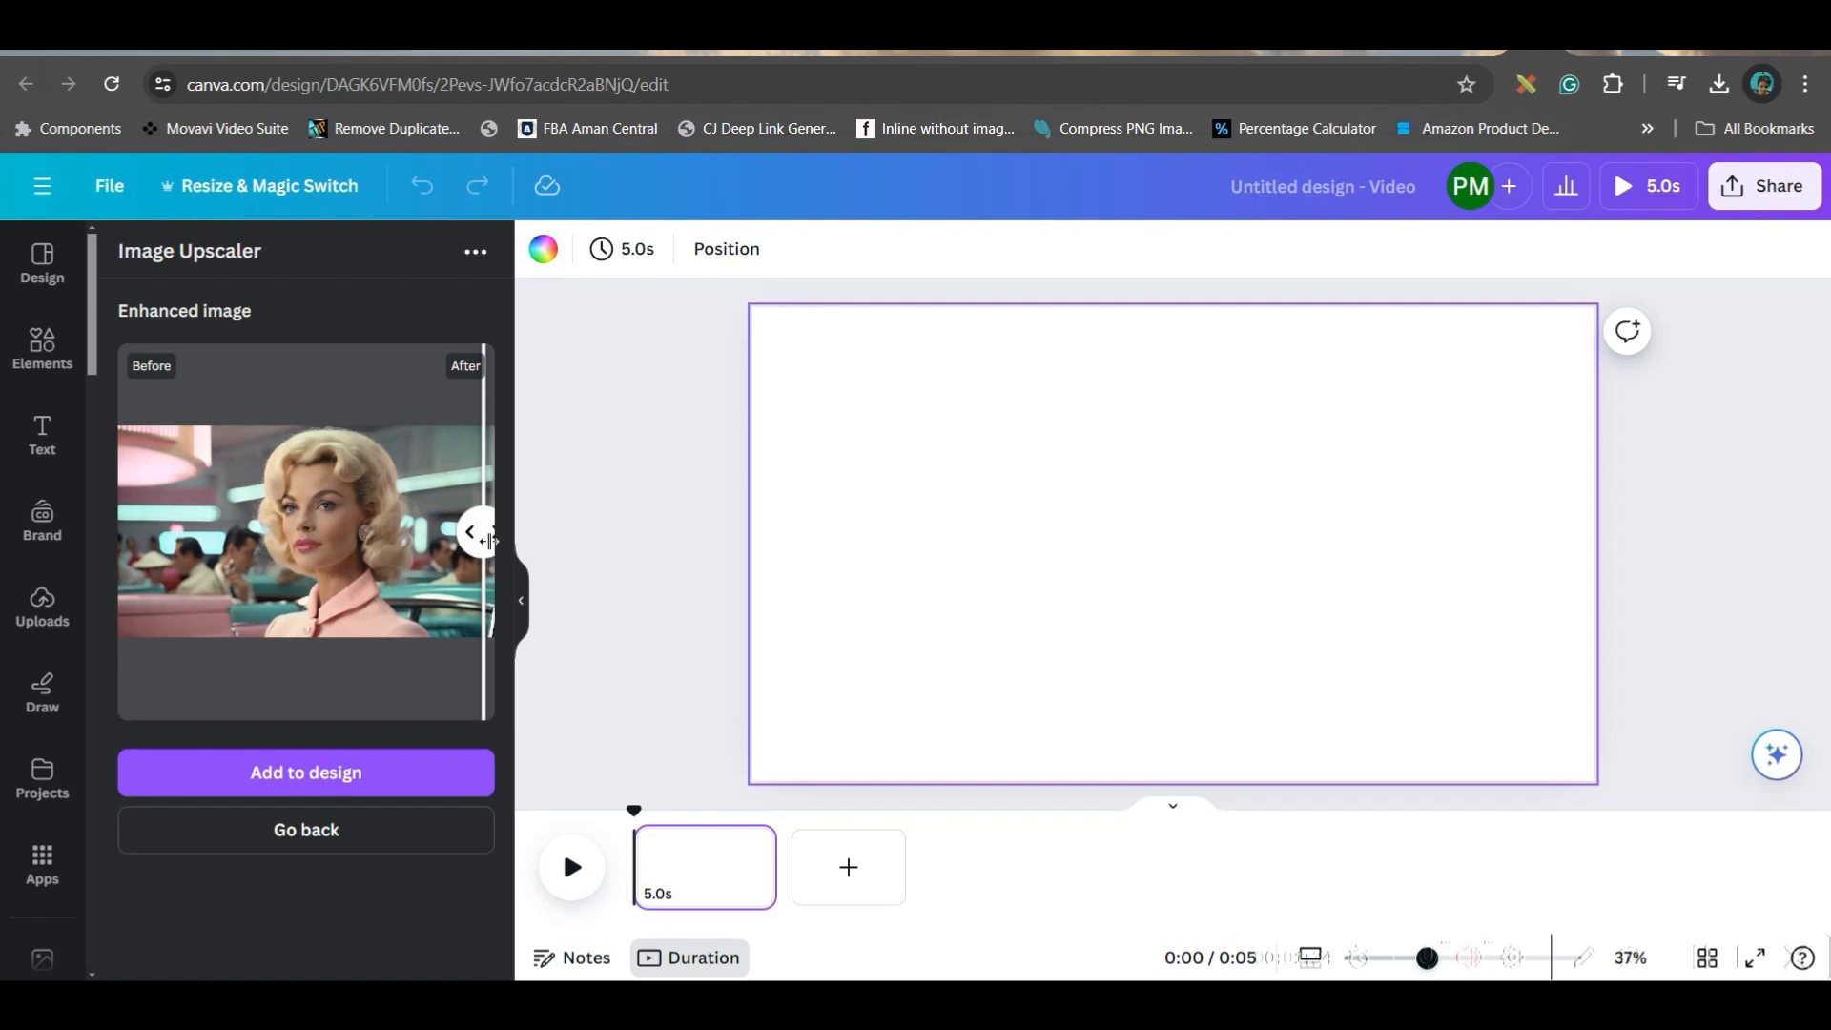
{"action": "left_click_drag", "start_coordinate": [479, 532], "coordinate": [127, 532]}
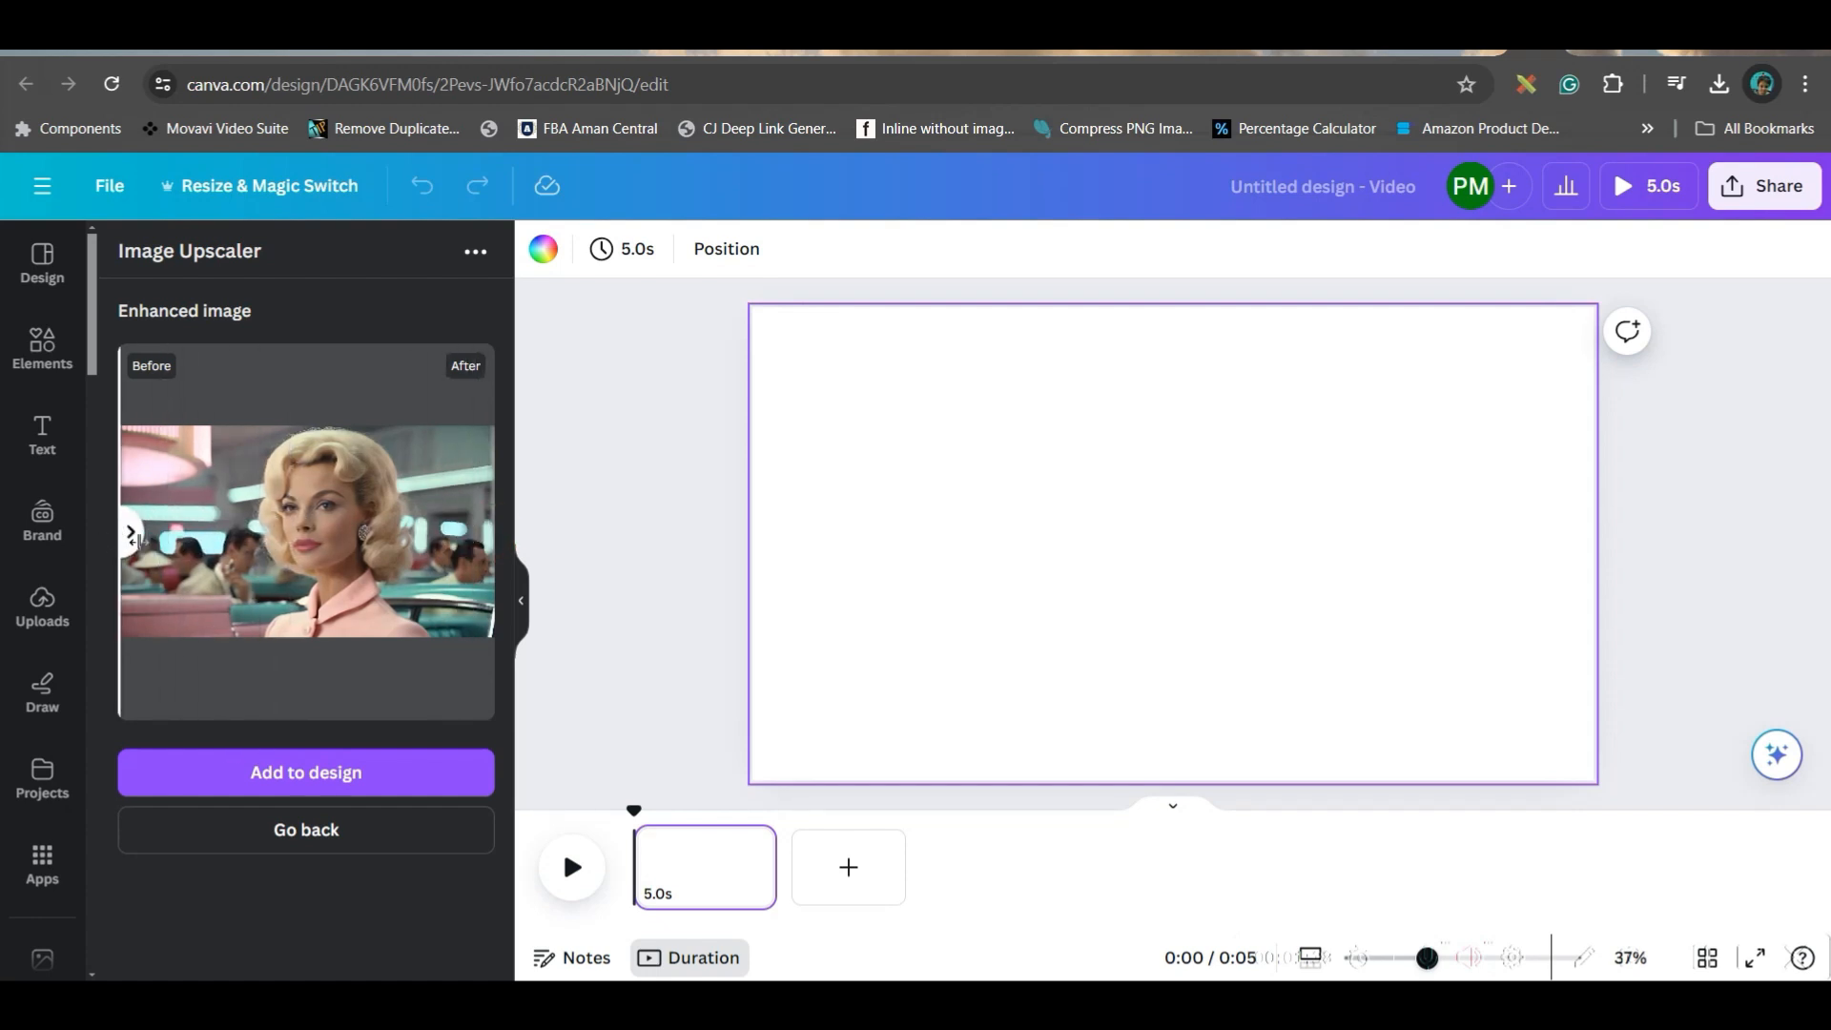
{"action": "left_click", "coordinate": [305, 773]}
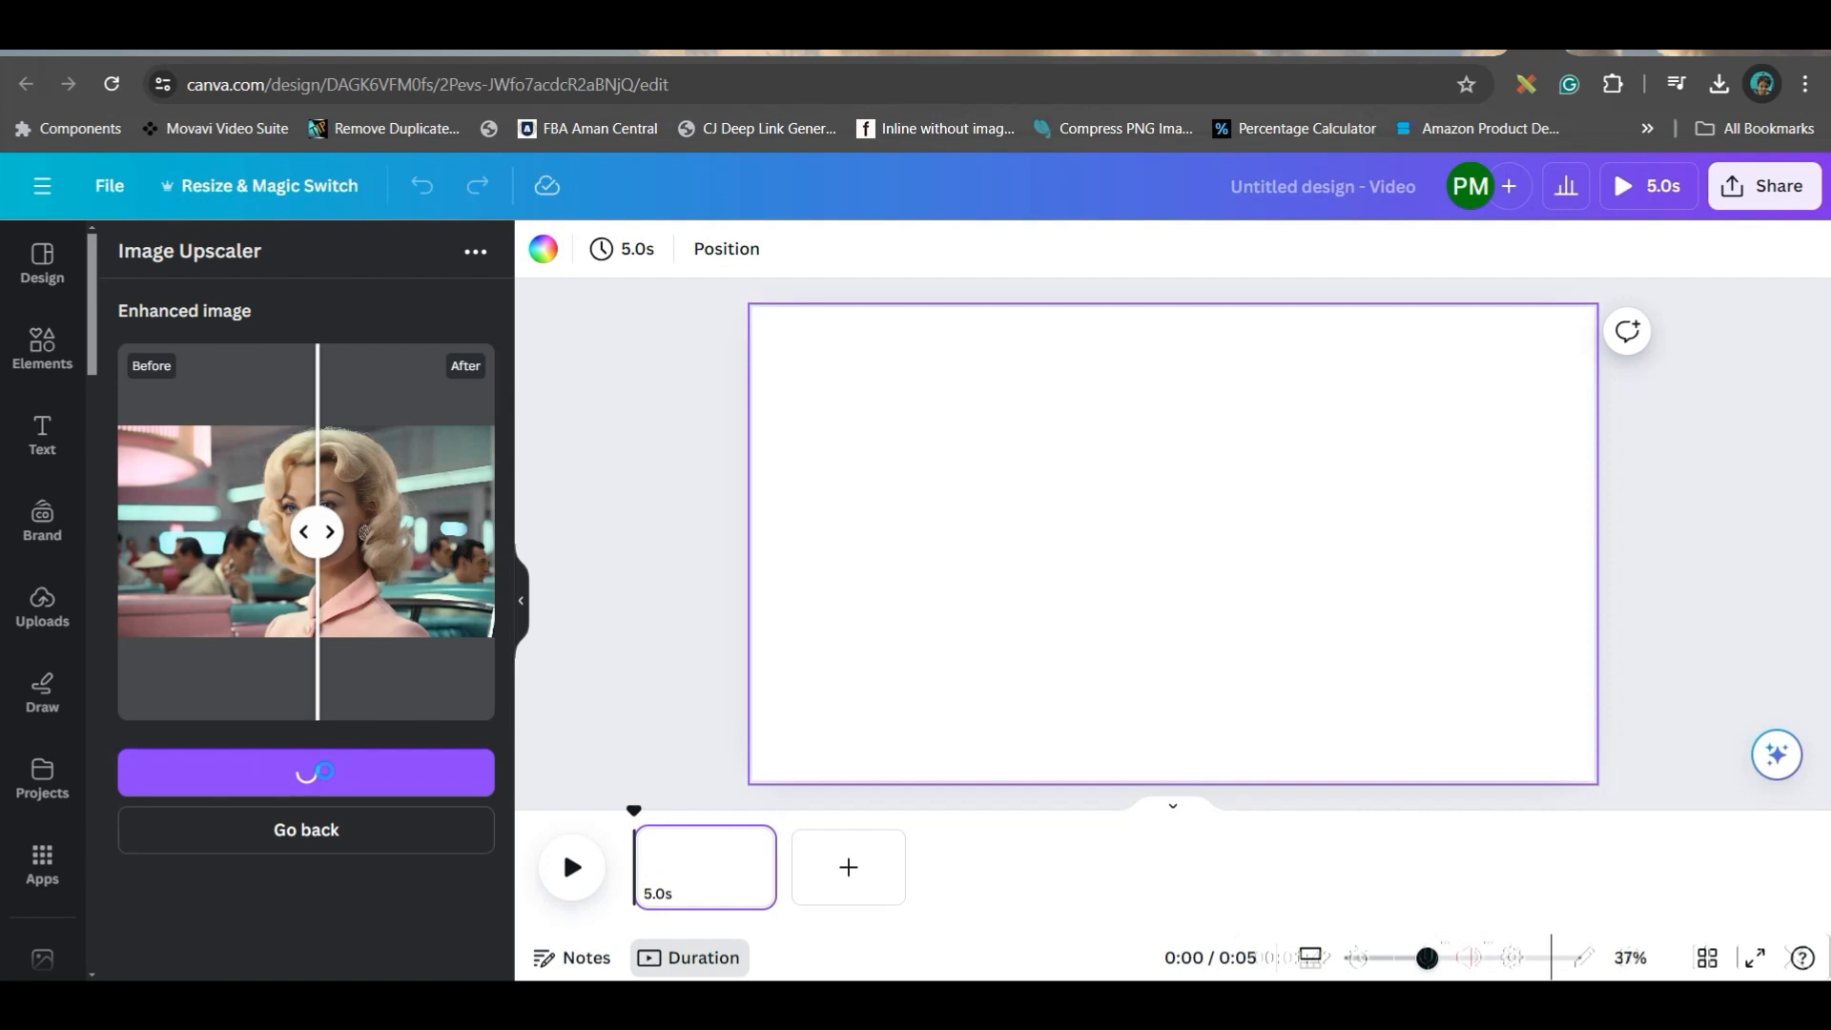
Finish adding the upscaled portrait to page 1 and add a blank second page
{"action": "left_click", "coordinate": [305, 770]}
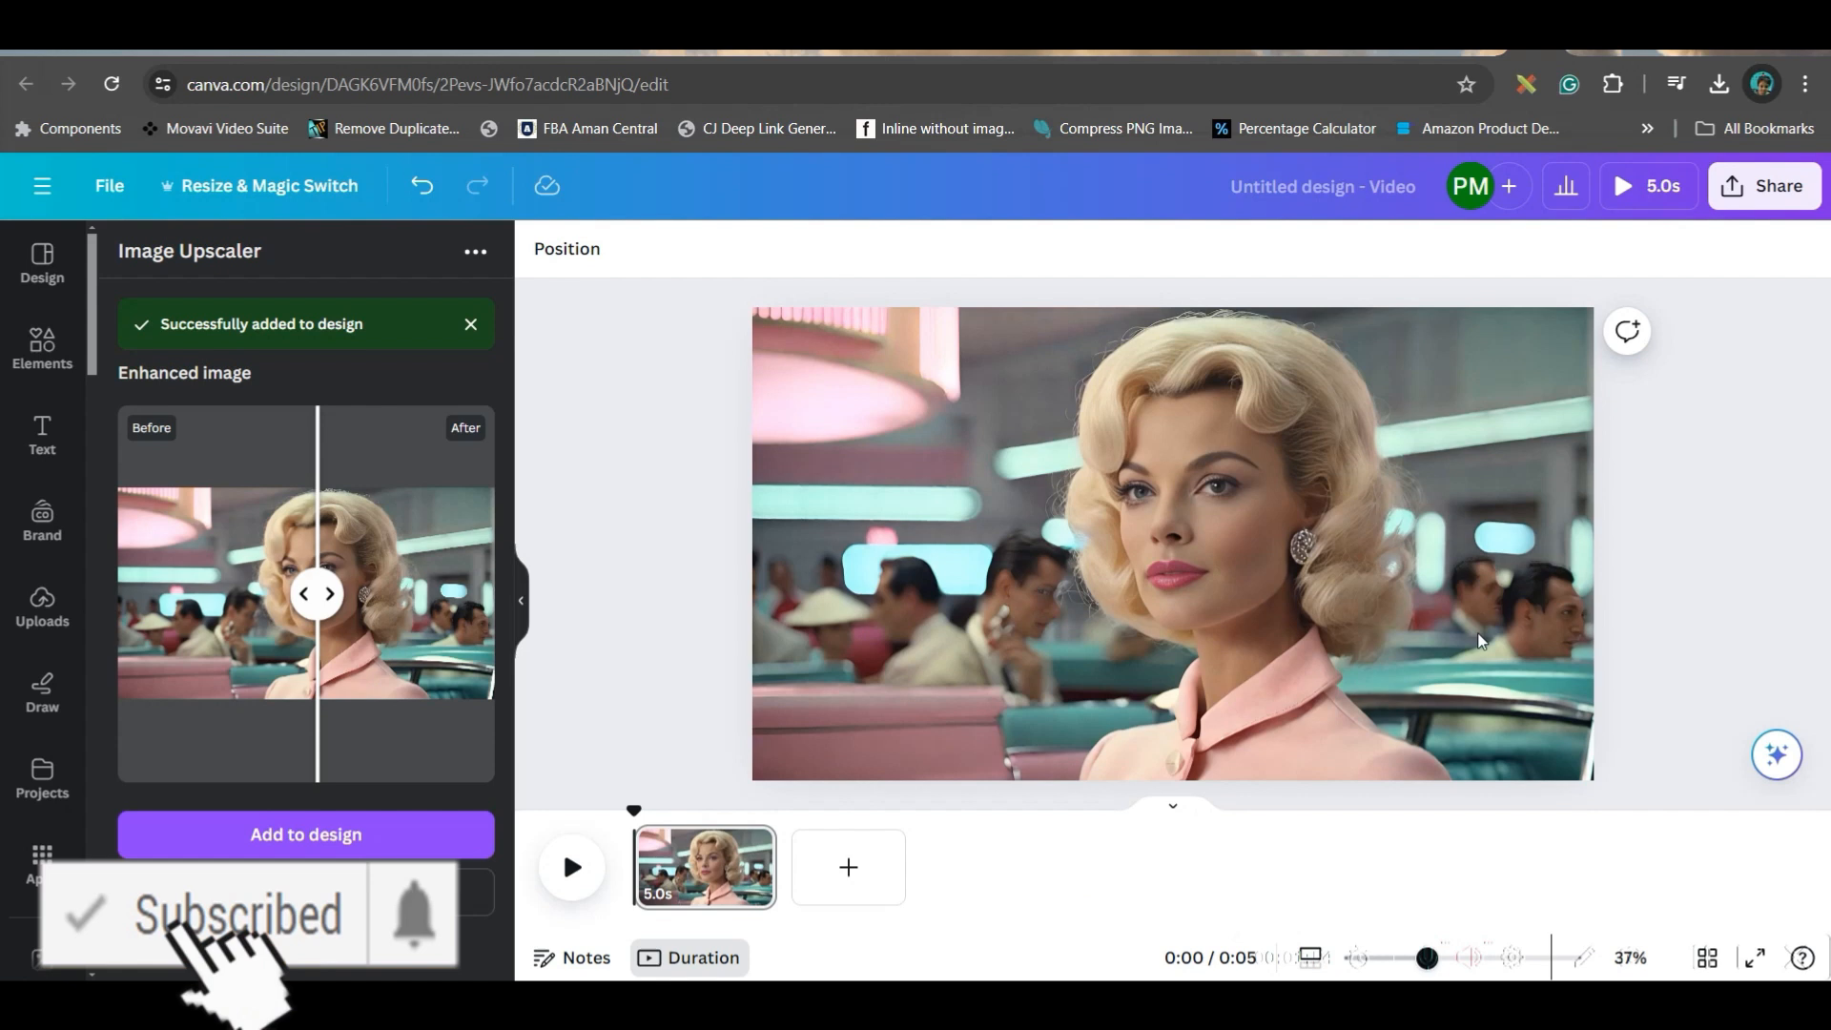
{"action": "left_click", "coordinate": [847, 868]}
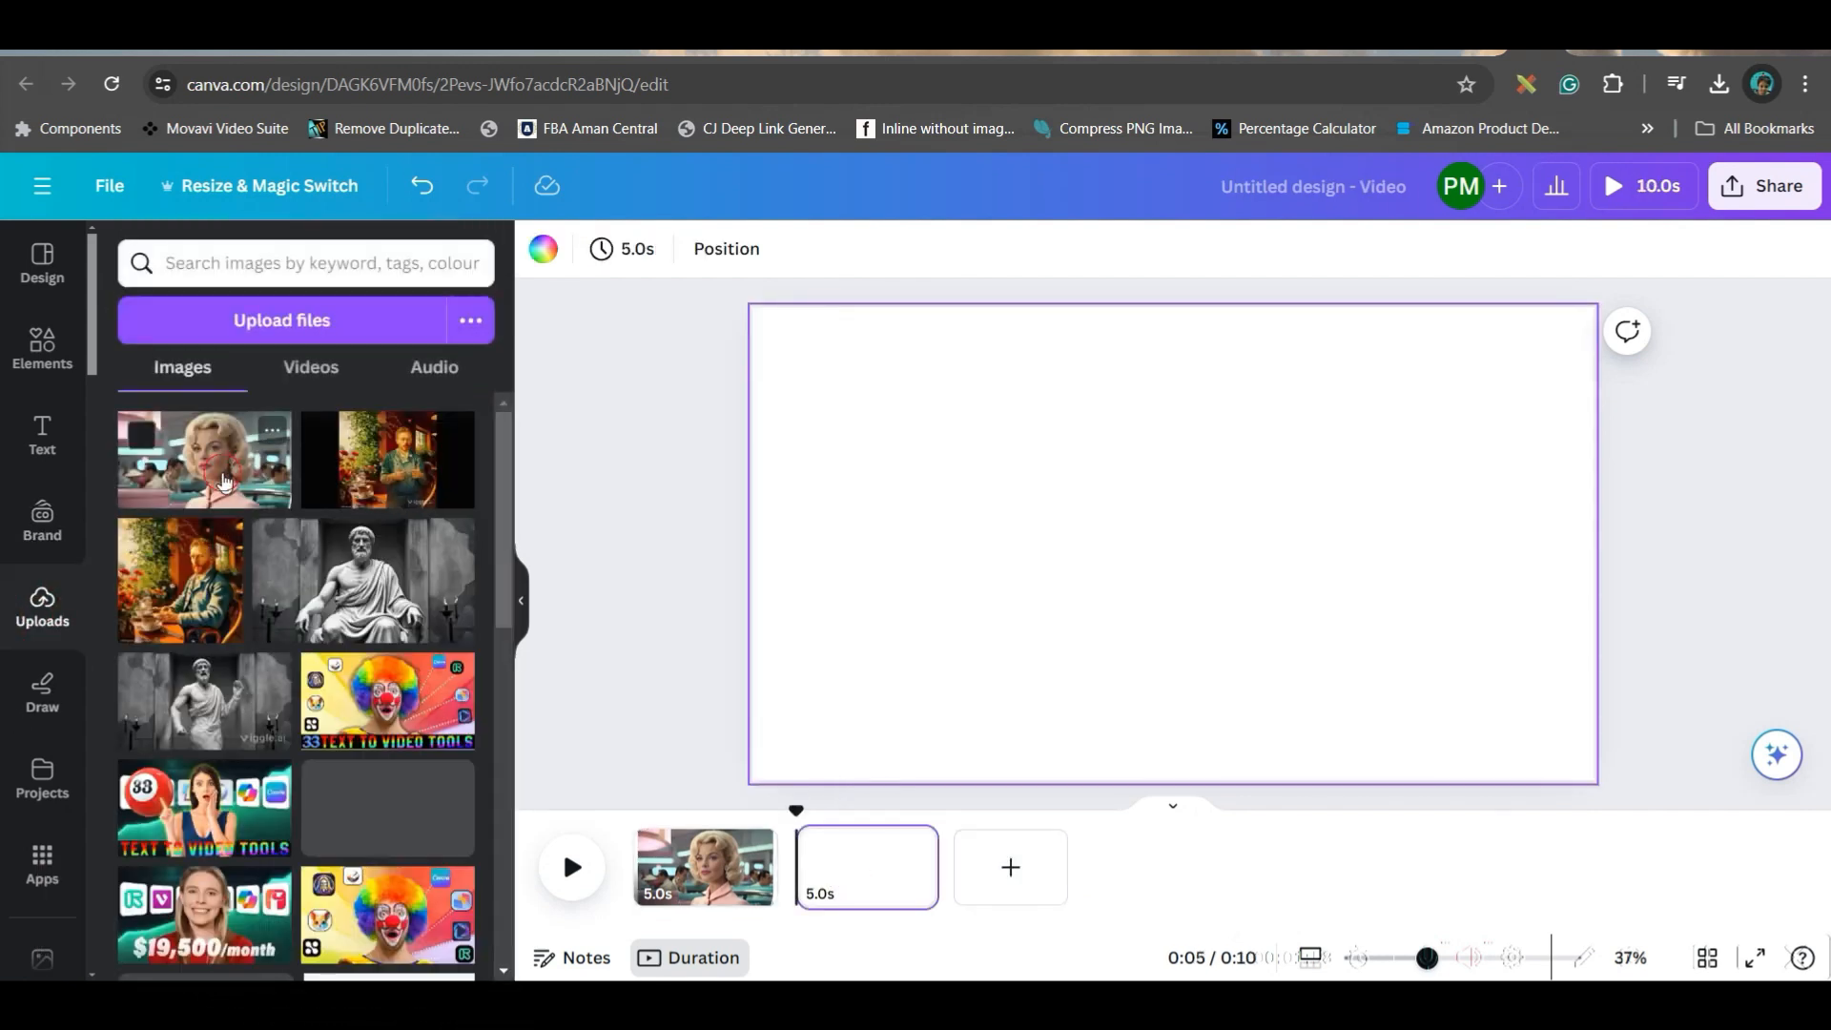
Place the original portrait from Uploads on page 2, then return to page 1
{"action": "left_click", "coordinate": [202, 459]}
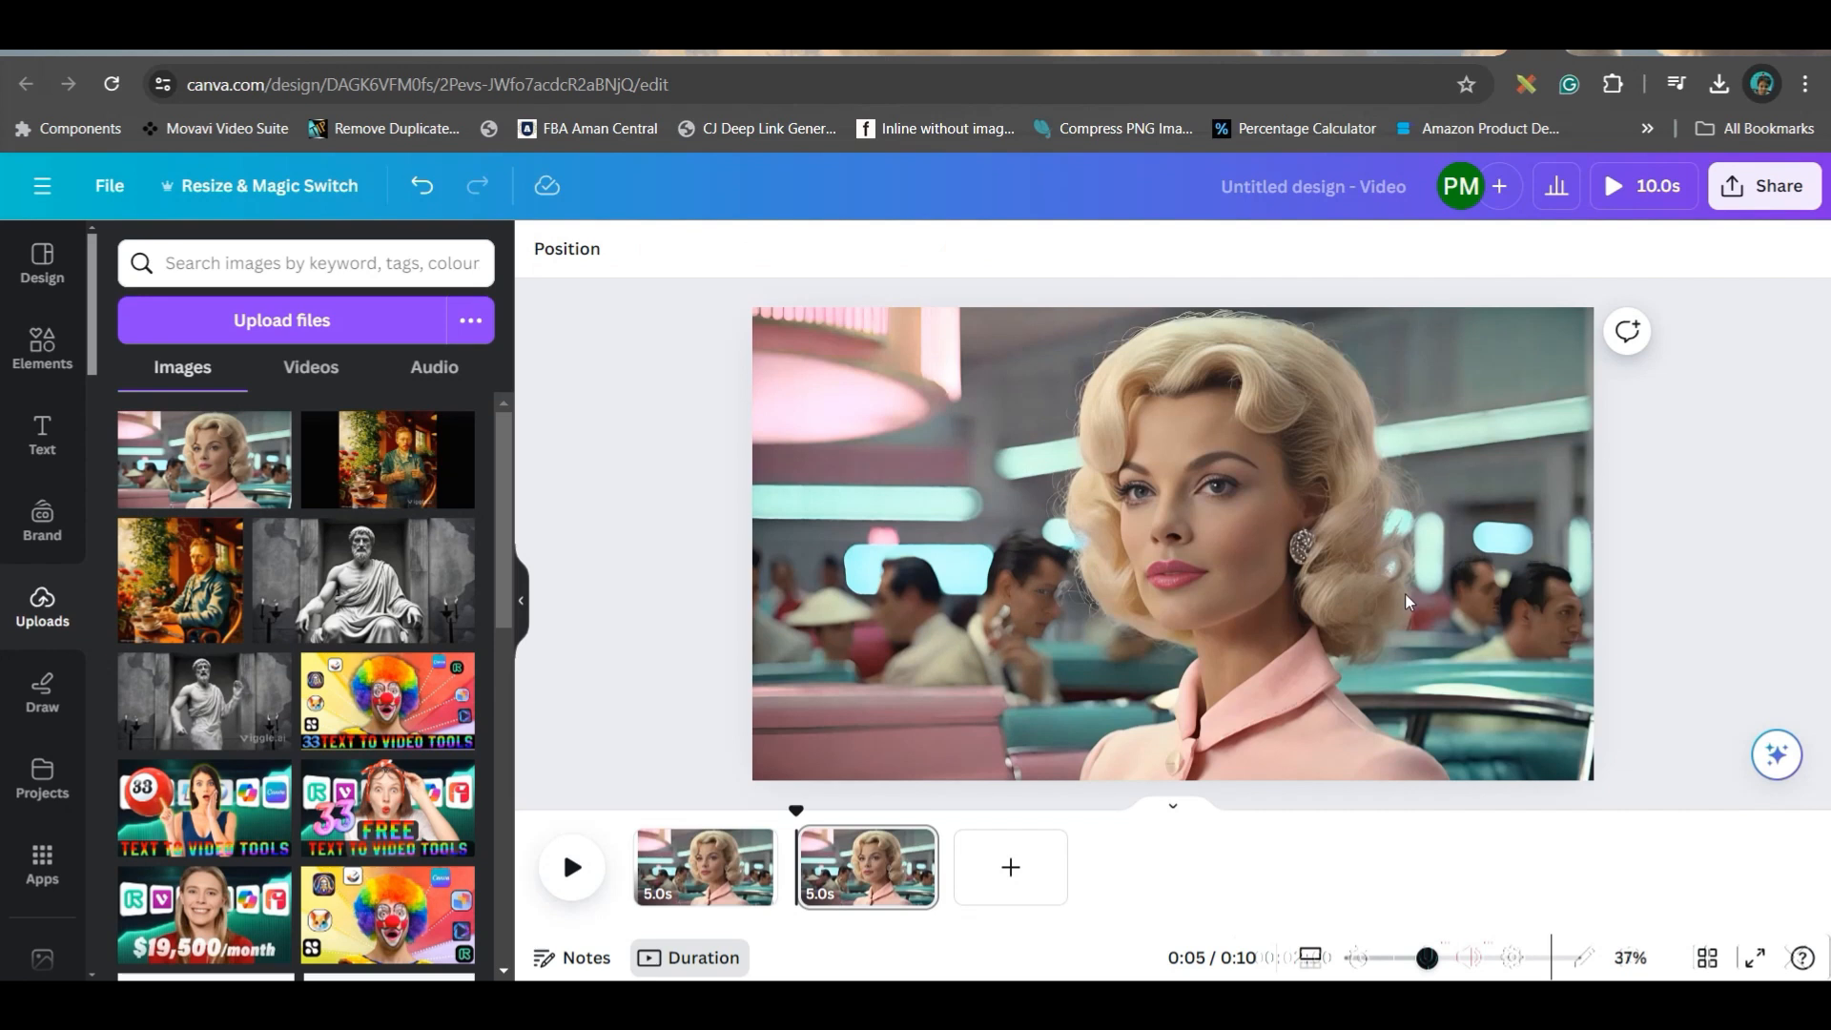
{"action": "mouse_move", "coordinate": [1343, 563]}
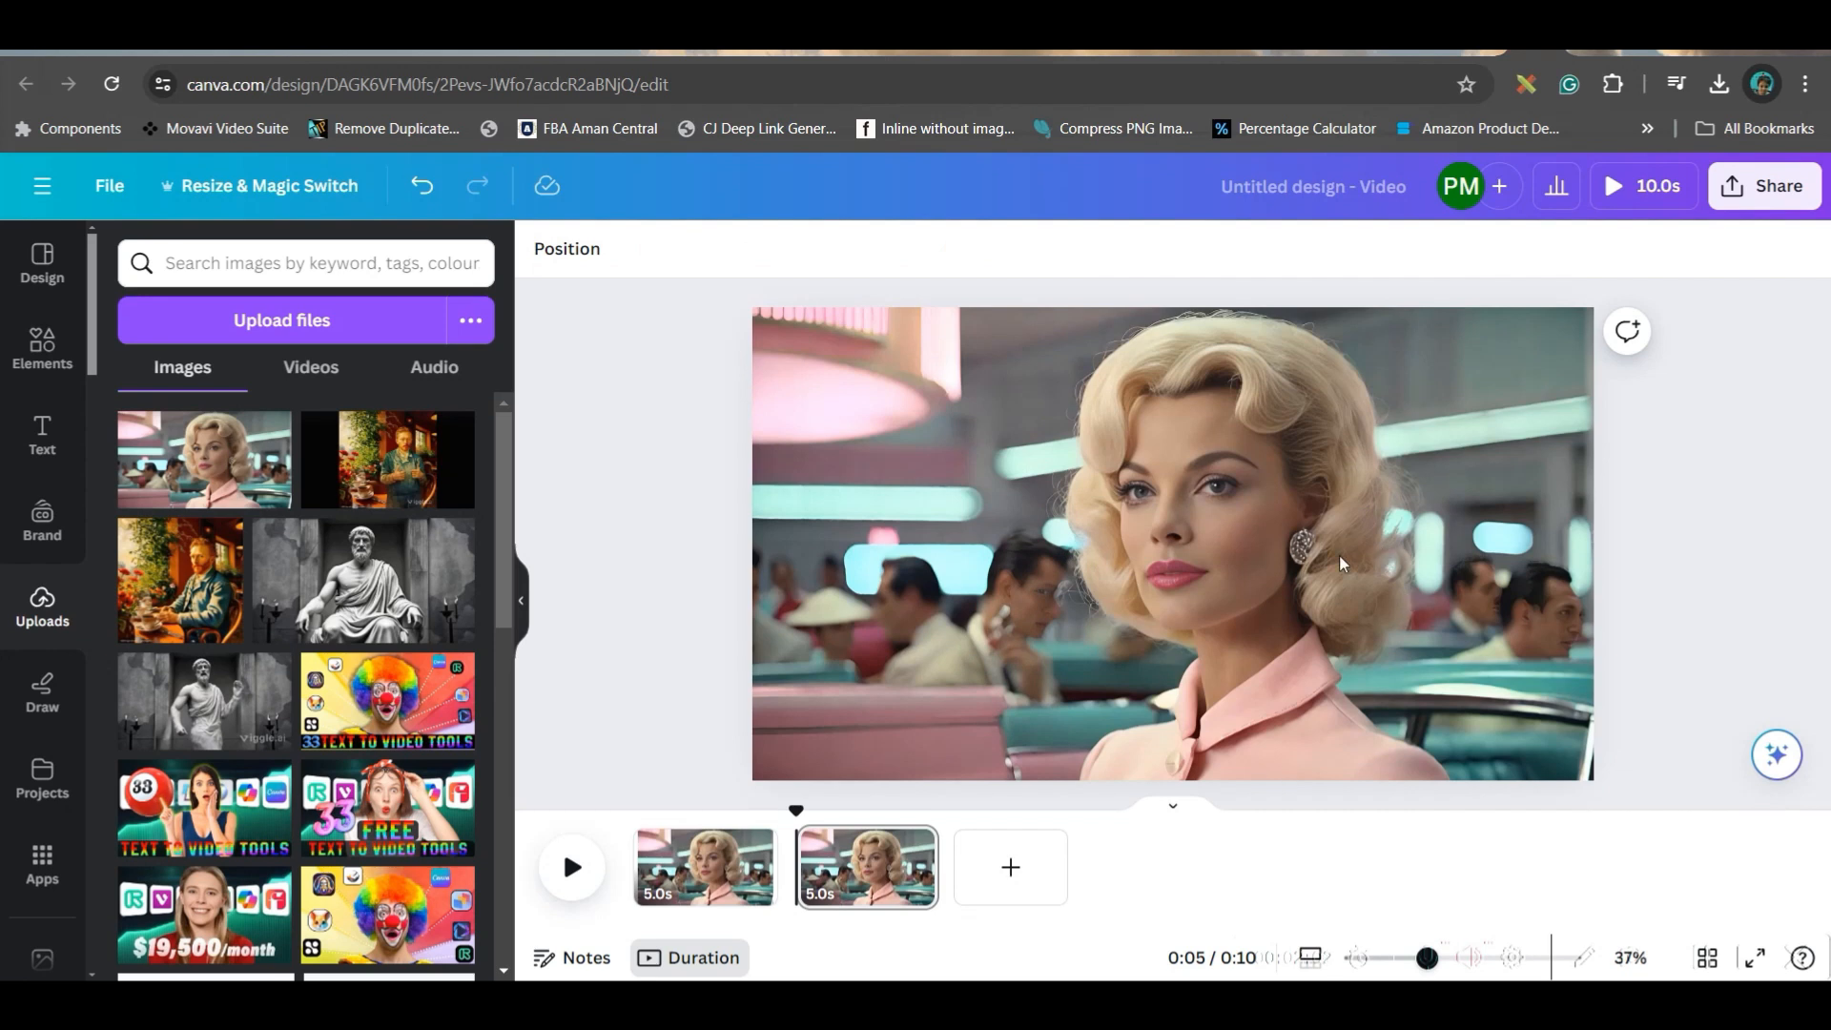
{"action": "mouse_move", "coordinate": [698, 870]}
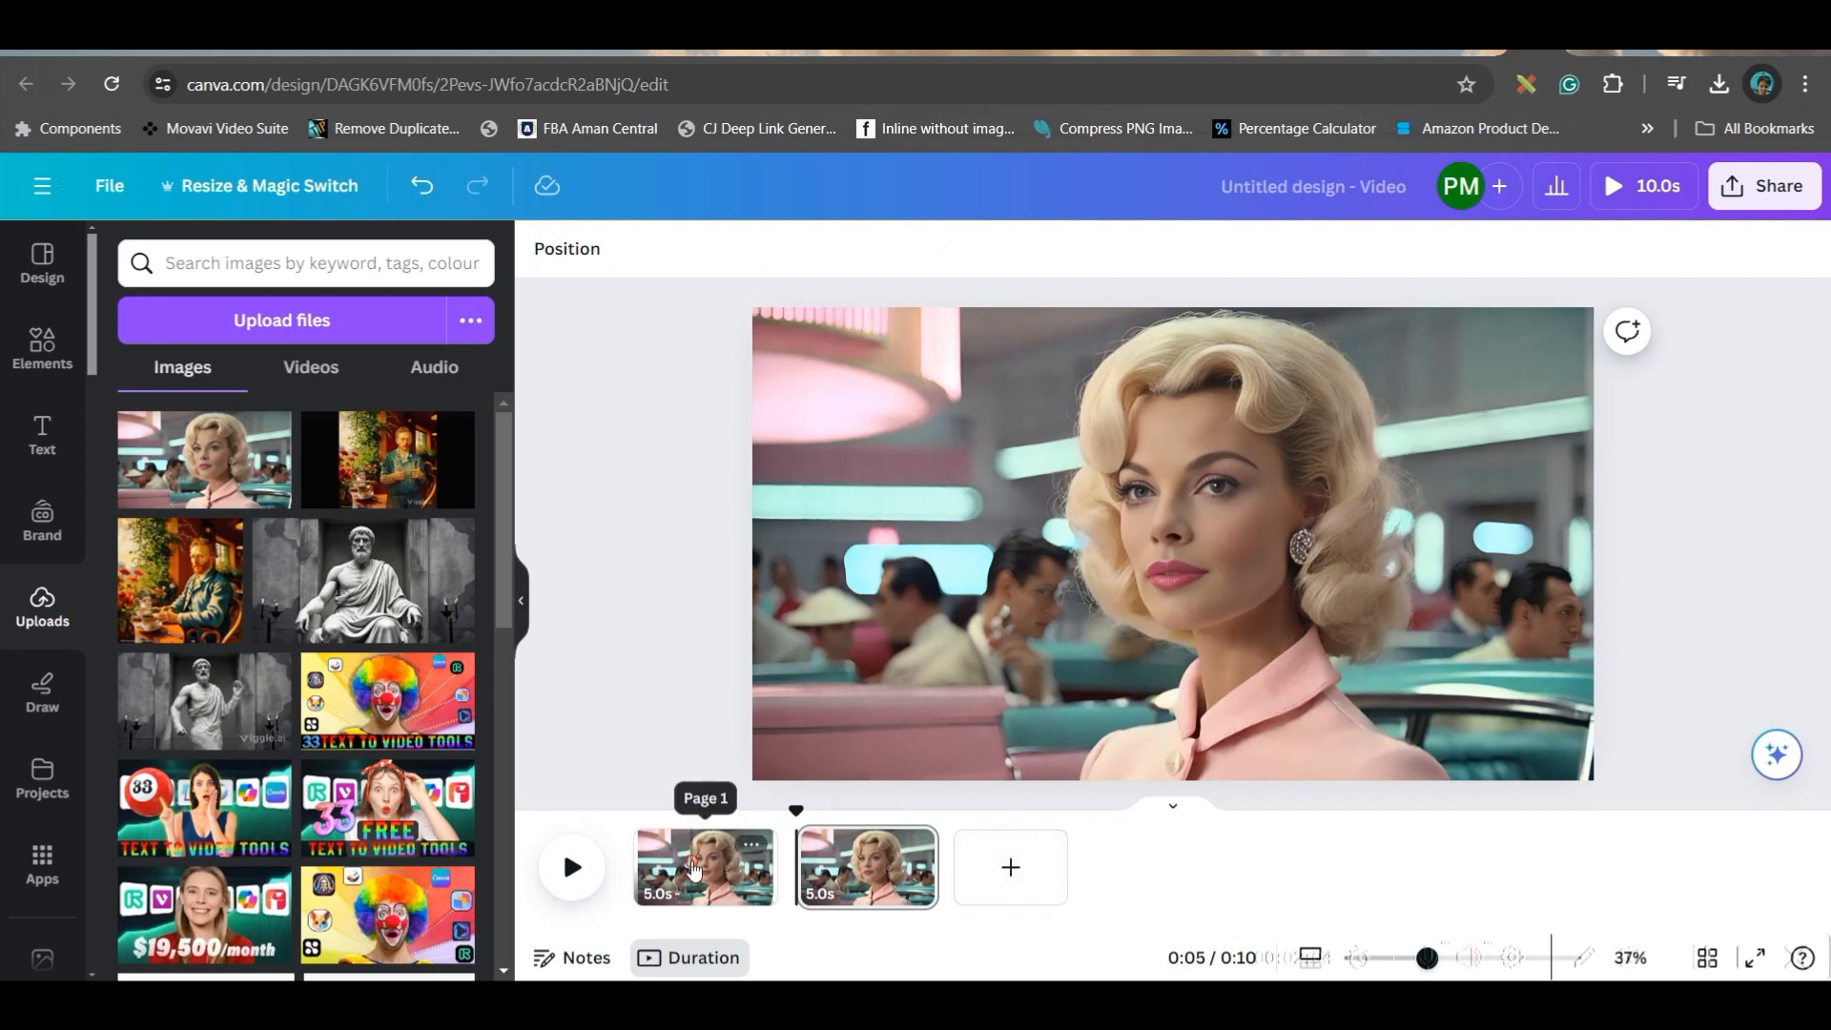
{"action": "left_click", "coordinate": [705, 867]}
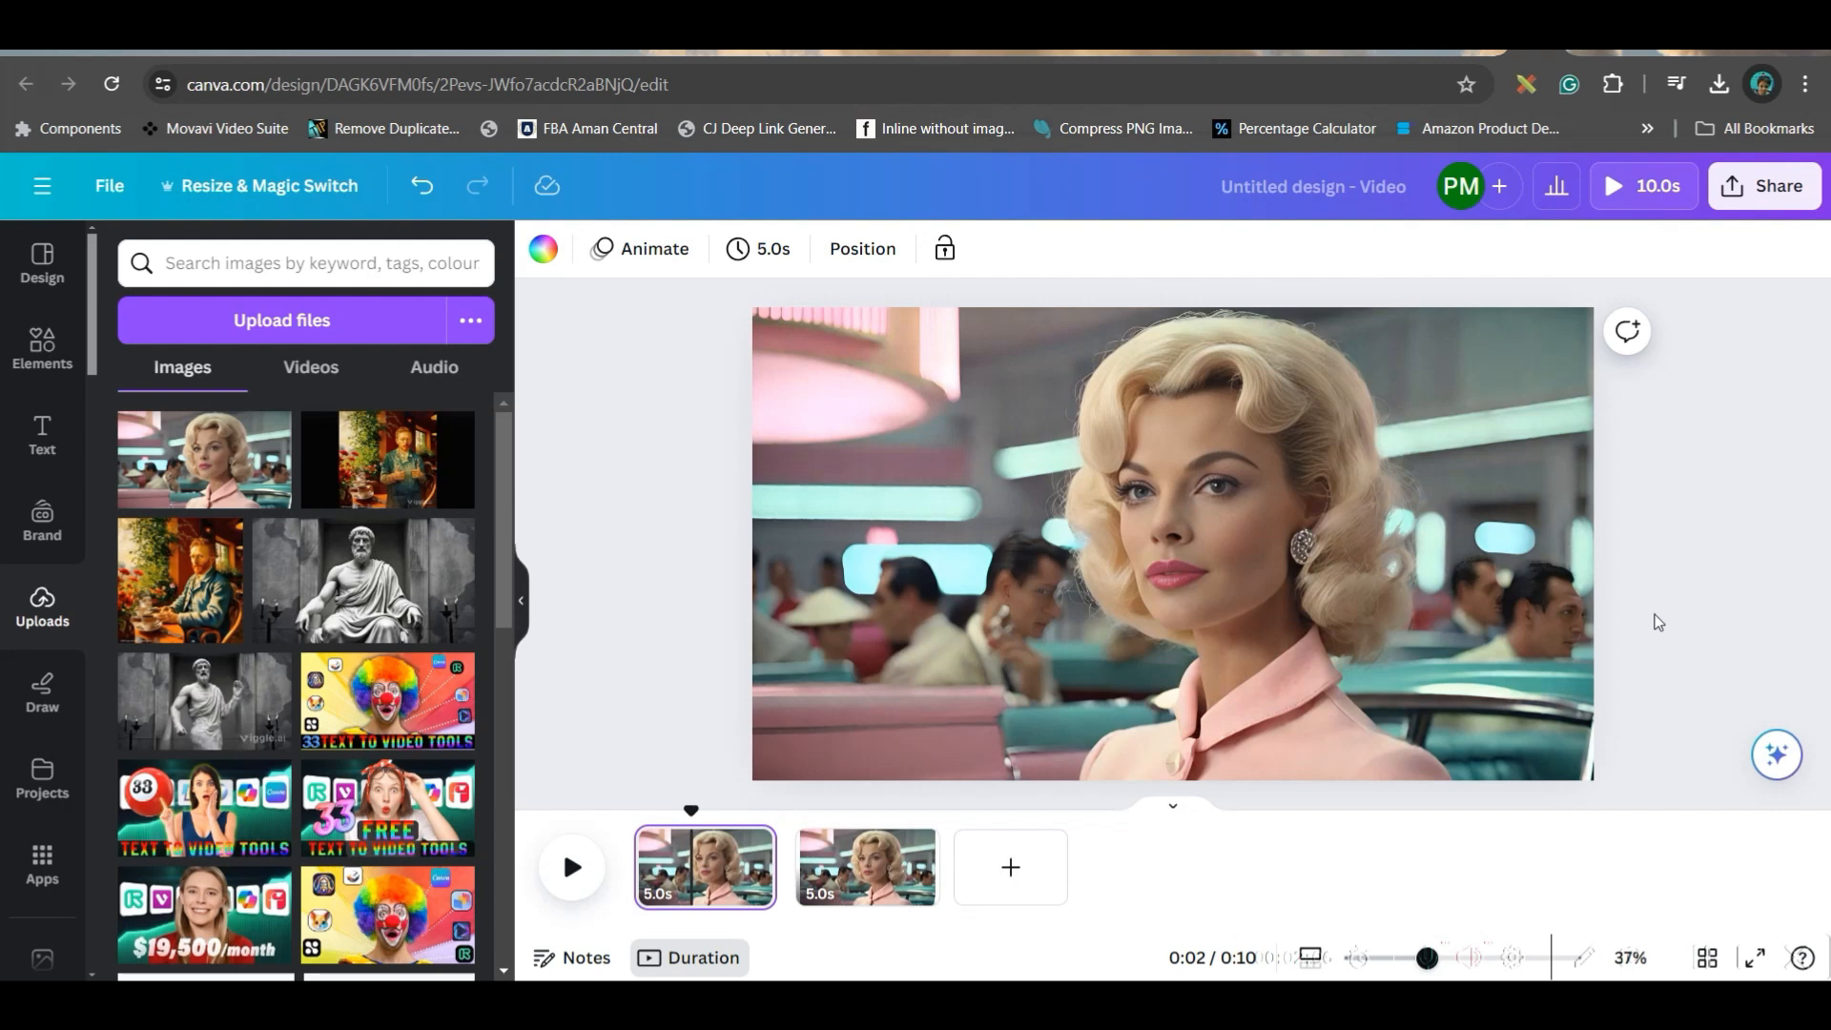